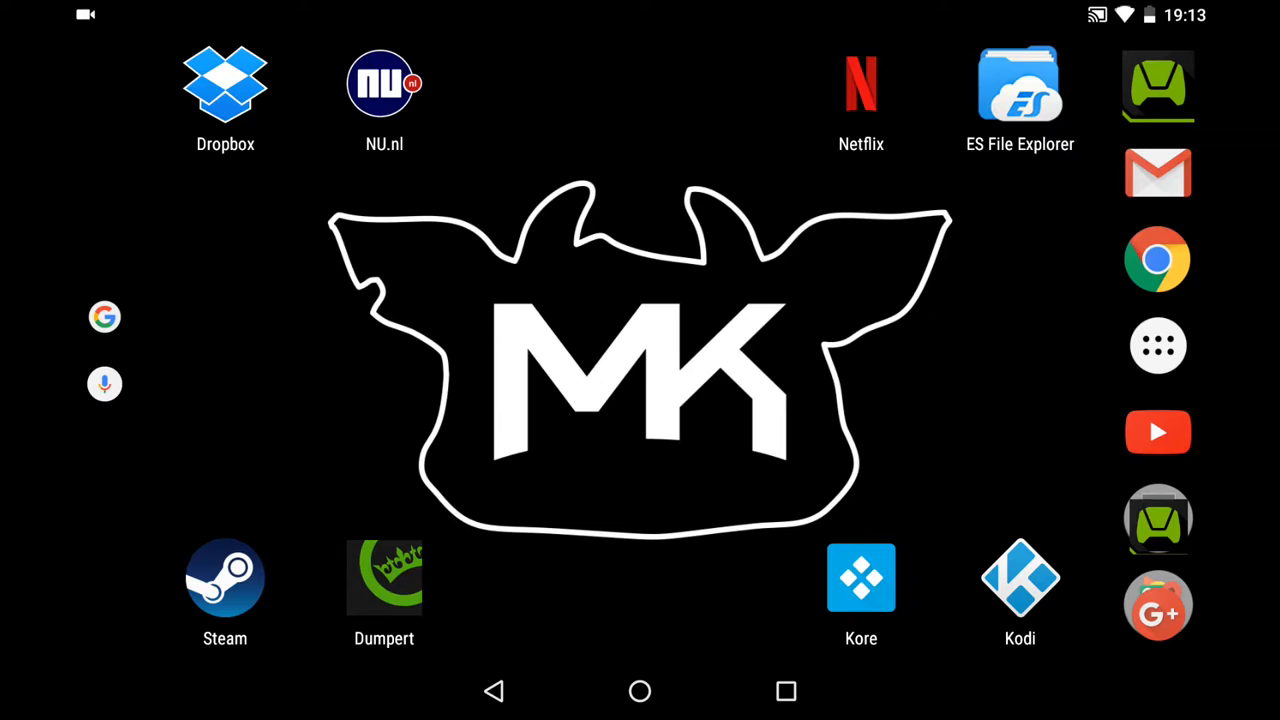
- Launch the Kore remote app from the home screen
{"action": "left_click", "coordinate": [860, 577]}
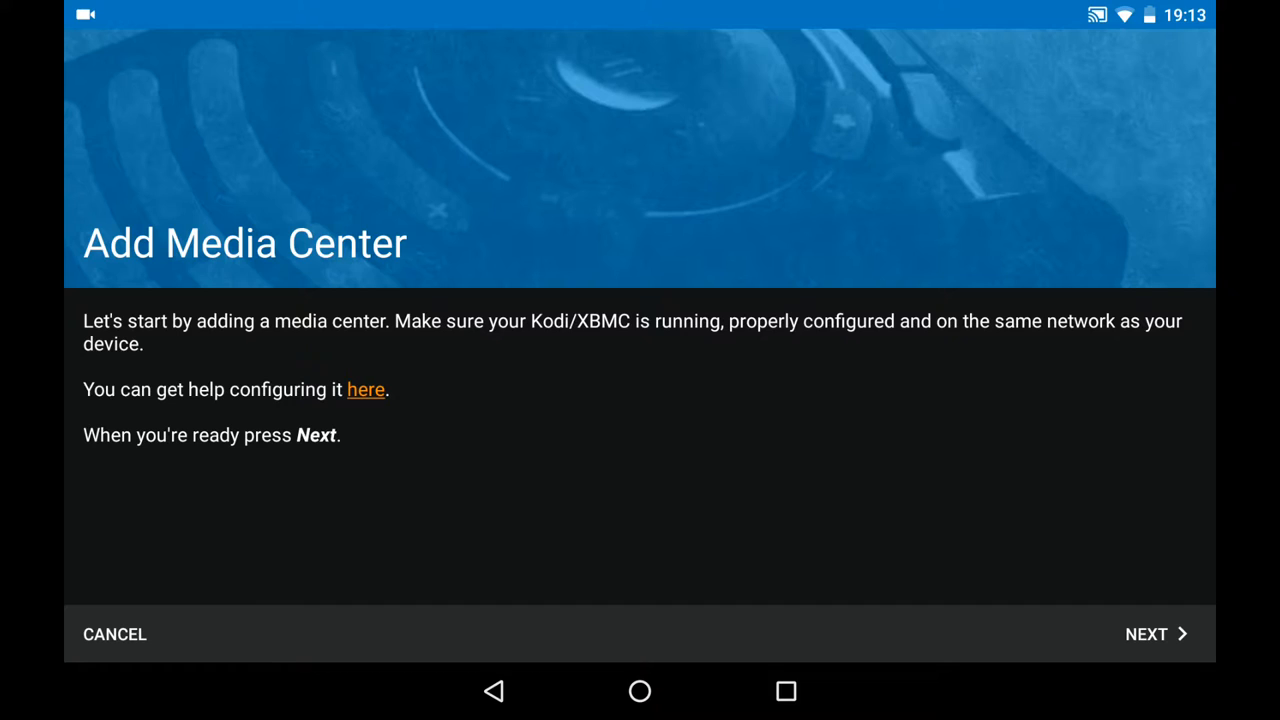
- Search the network, find no media center, and proceed to manual configuration
{"action": "left_click", "coordinate": [1146, 634]}
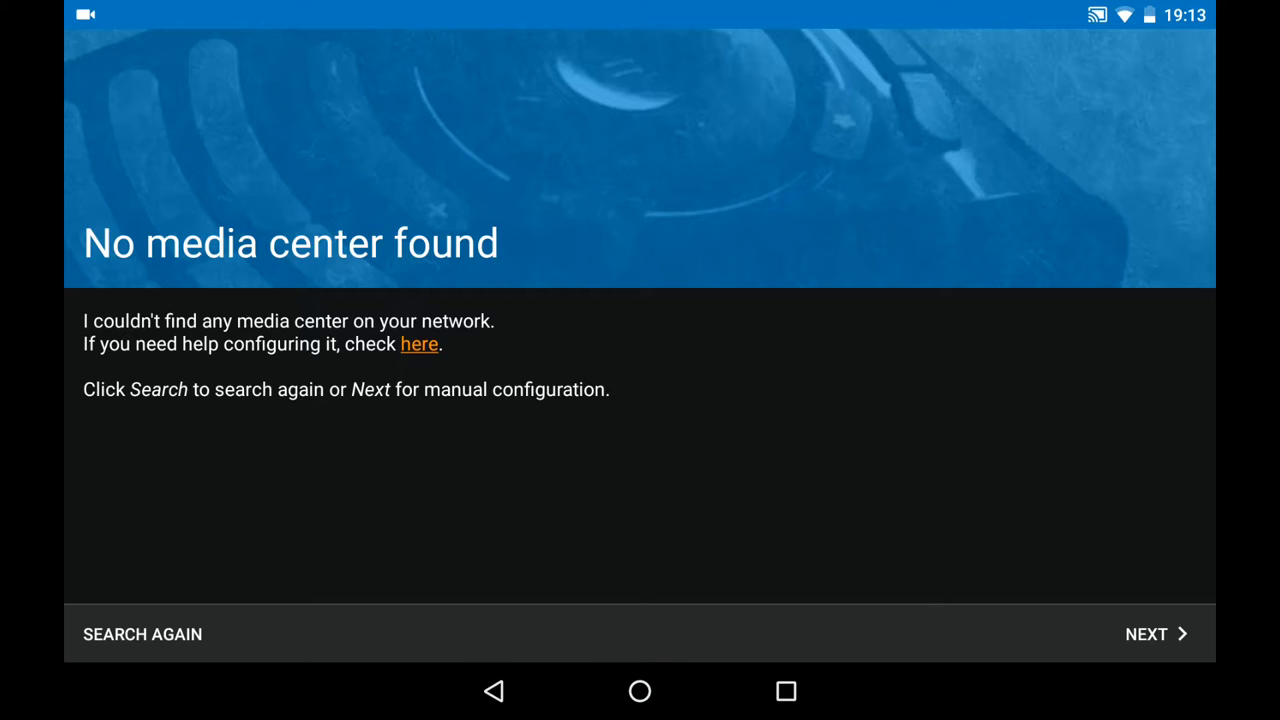
{"action": "left_click", "coordinate": [1146, 634]}
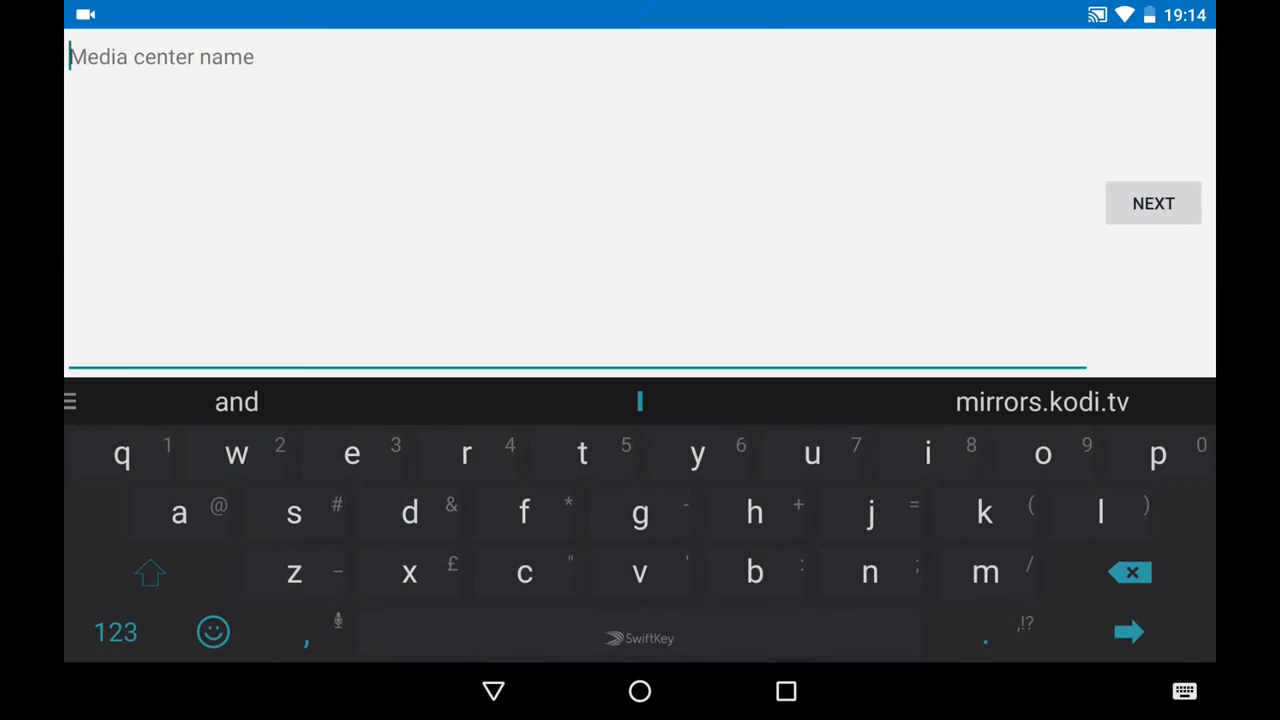
- Enter media center name HTPC, address 192.168.1.3 and port 8080
{"action": "type", "text": "H"}
{"action": "type", "text": "19"}
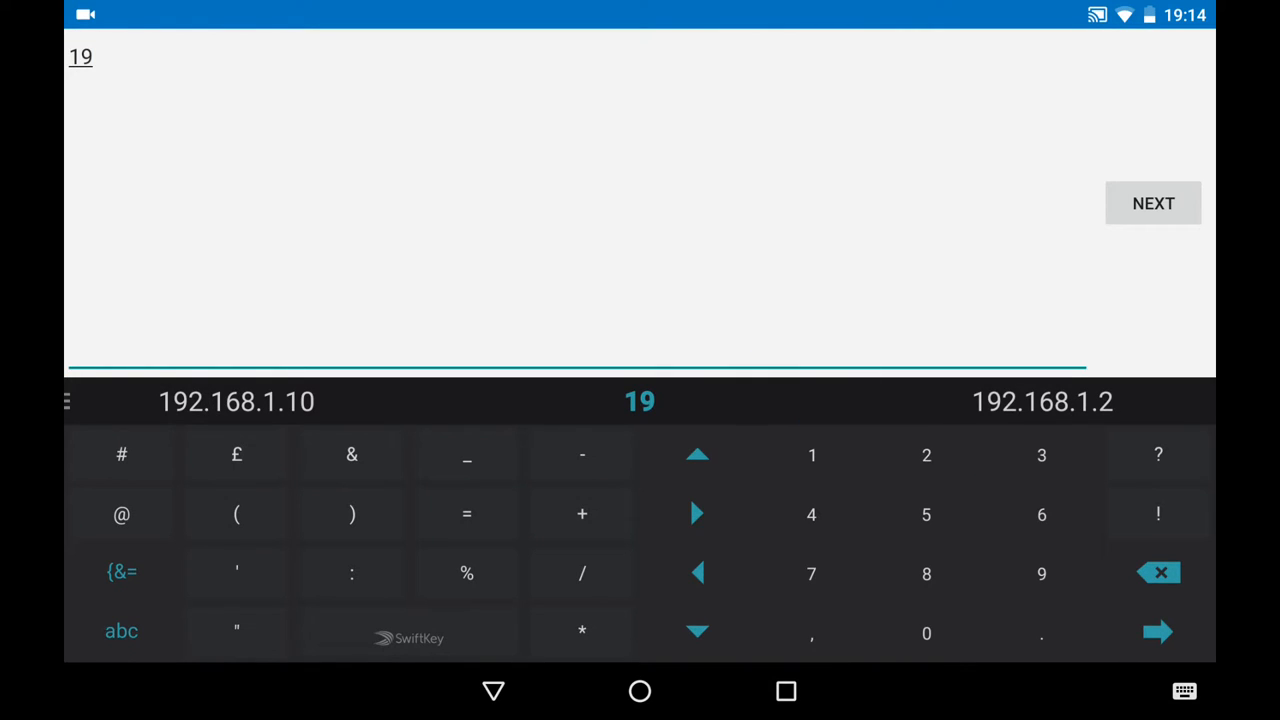
{"action": "left_click", "coordinate": [811, 455]}
{"action": "type", "text": "2.168.1.3"}
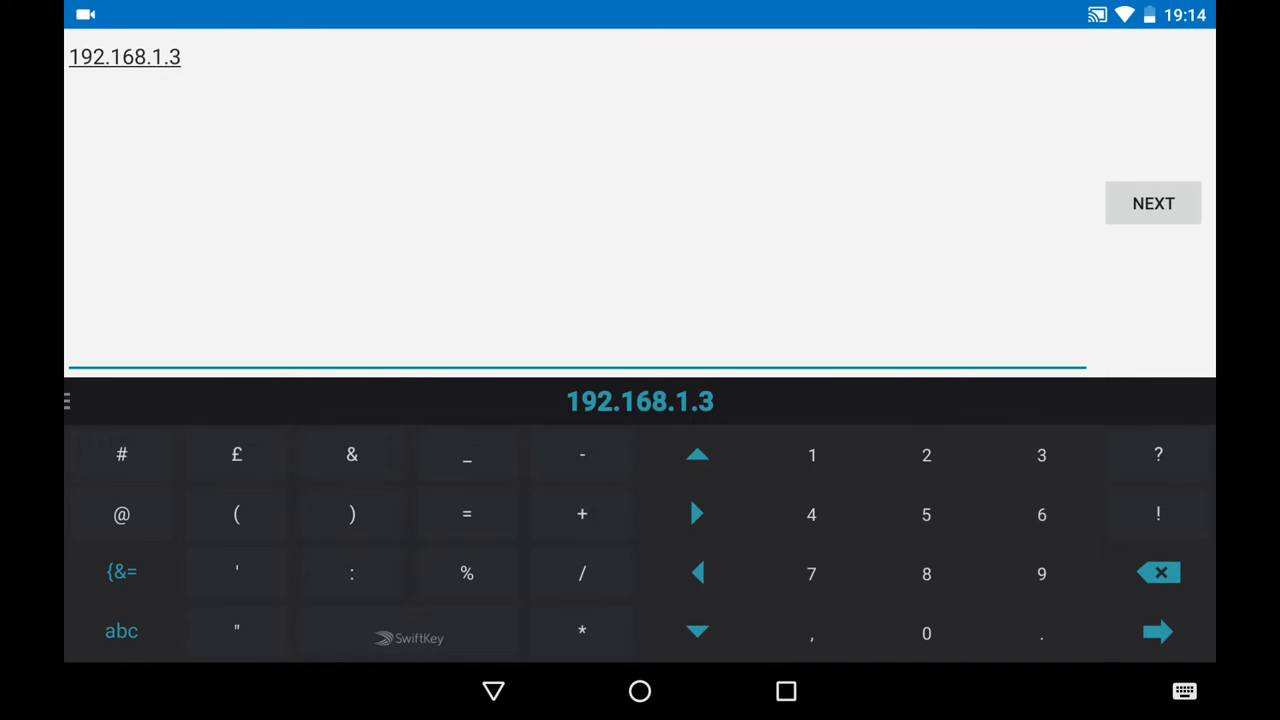
{"action": "left_click", "coordinate": [1152, 203]}
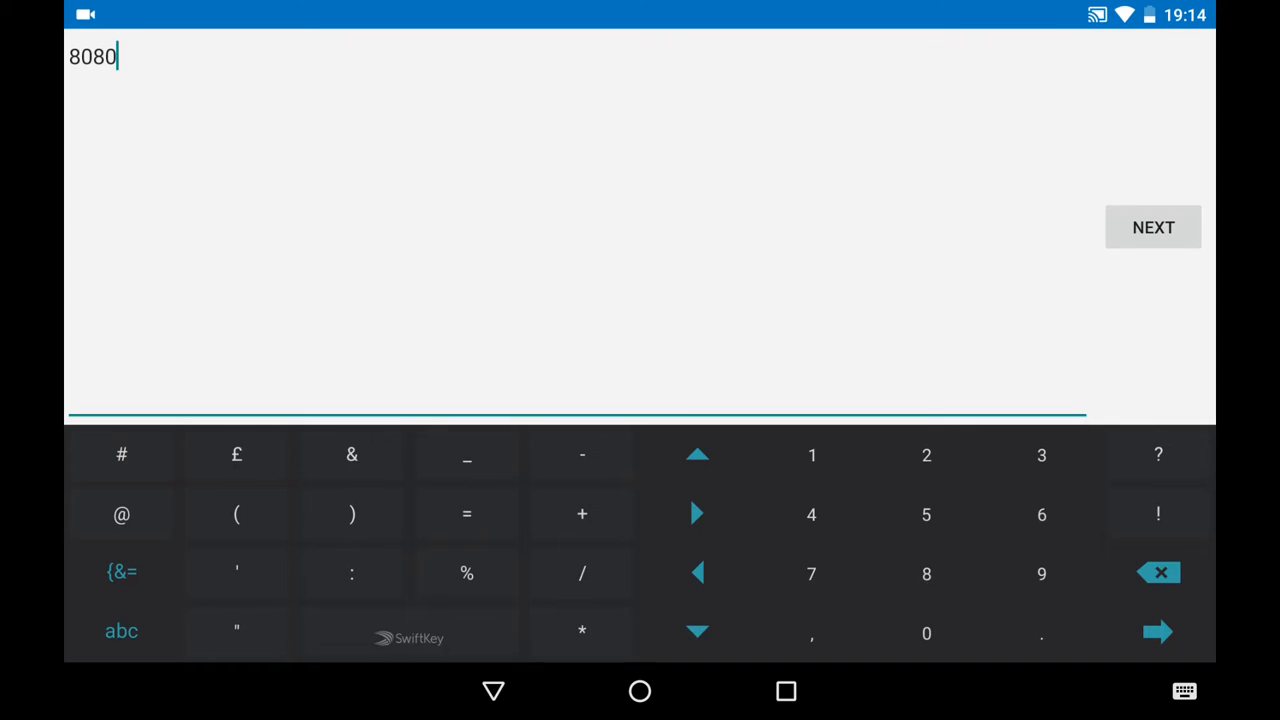
{"action": "left_click", "coordinate": [1153, 227]}
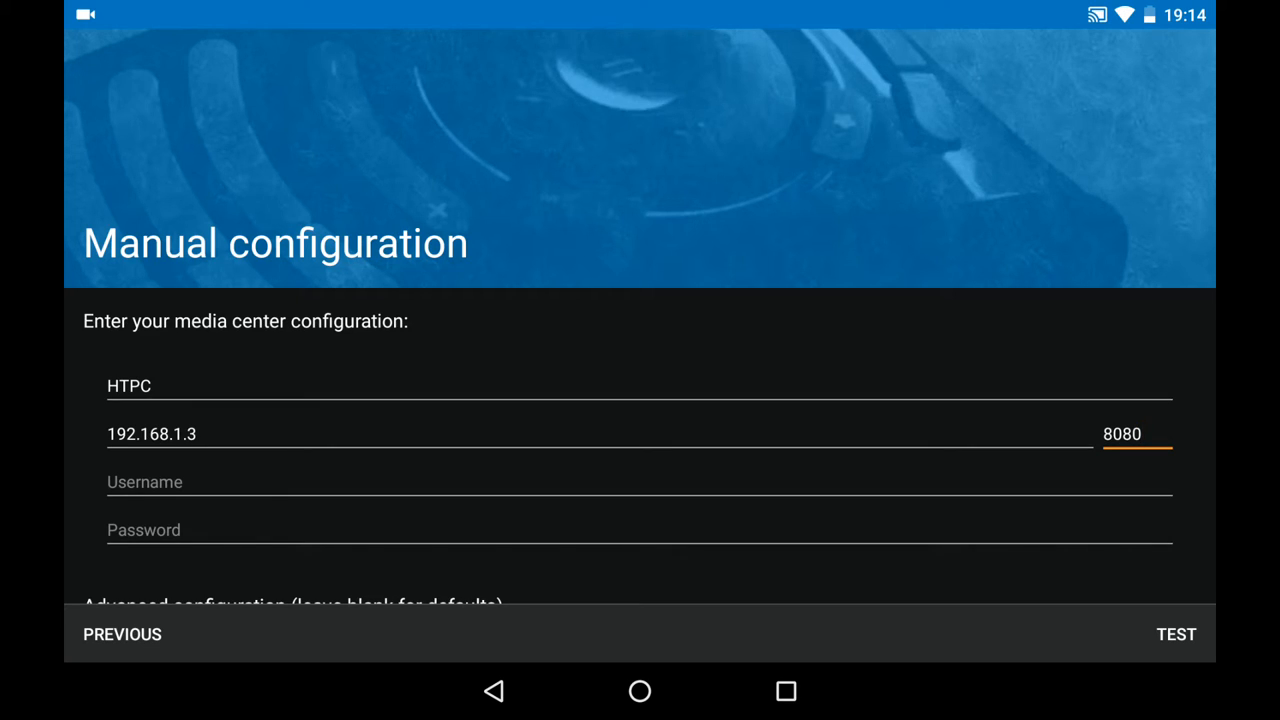
- Enter username kodi and a password, leave the MAC address blank, and test the connection
{"action": "left_click", "coordinate": [1140, 433]}
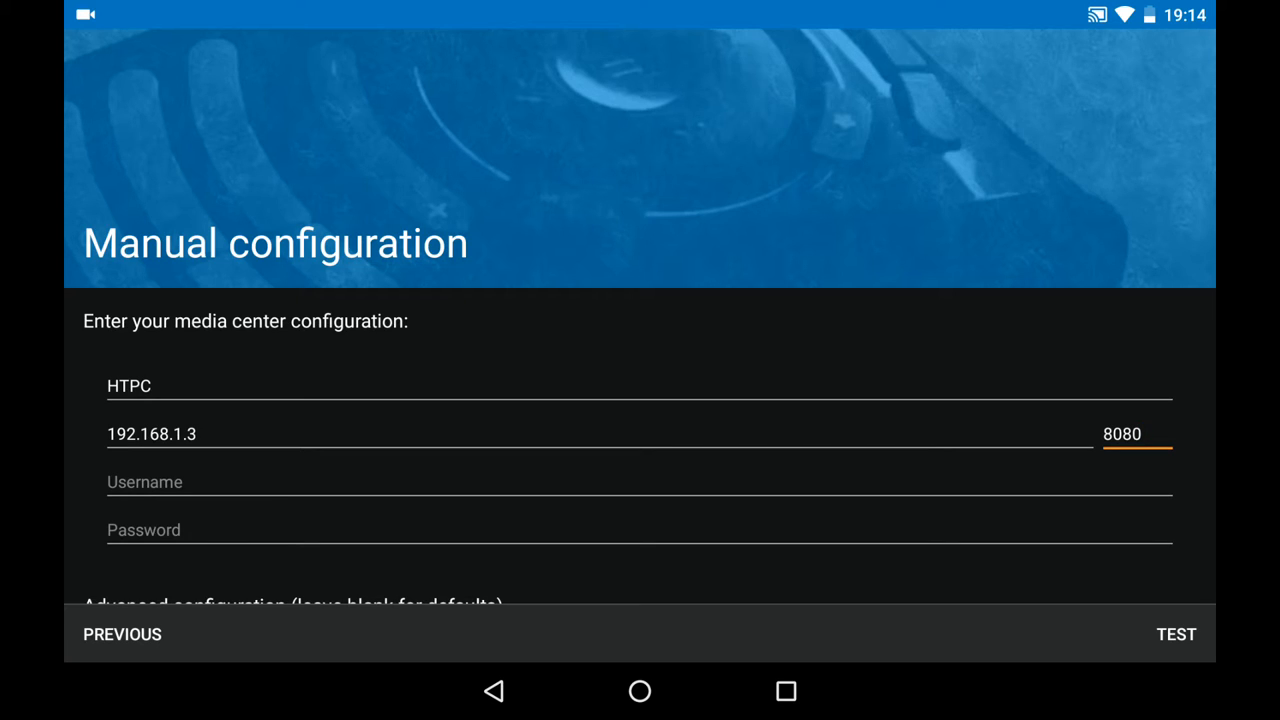
{"action": "left_click", "coordinate": [1140, 433]}
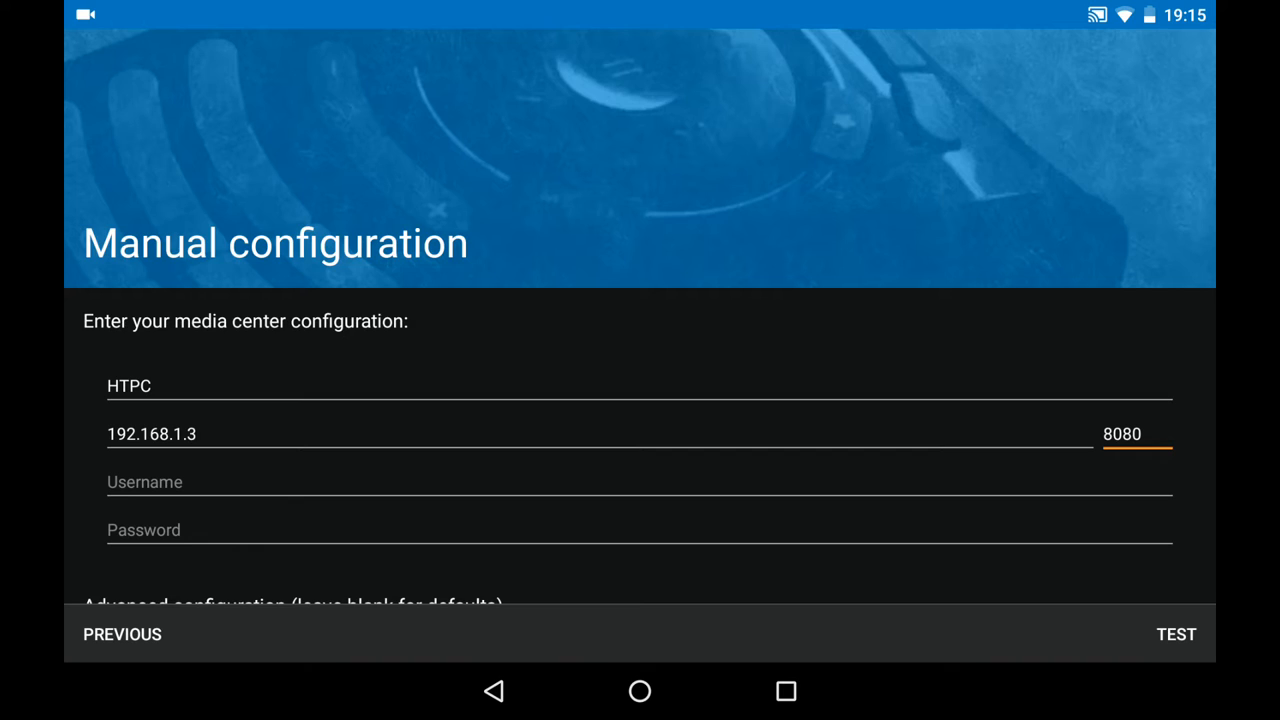
{"action": "left_click", "coordinate": [1135, 434]}
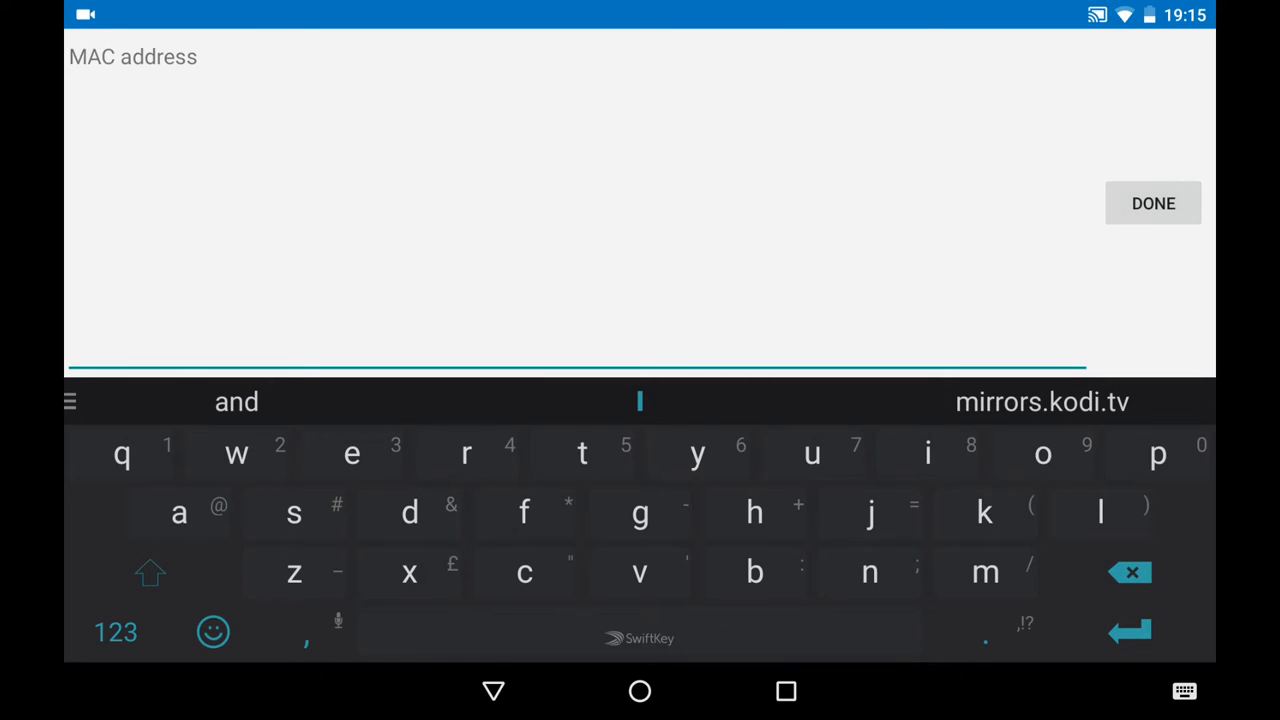
{"action": "left_click", "coordinate": [1152, 203]}
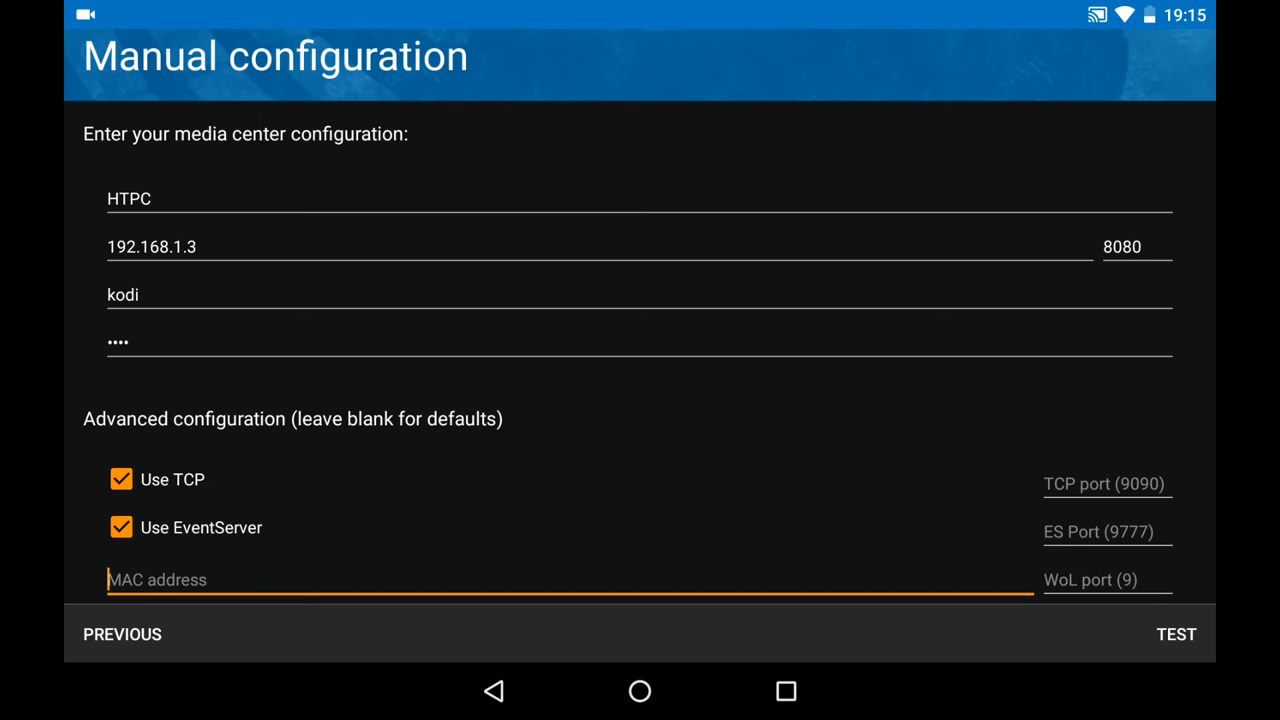
{"action": "left_click", "coordinate": [1175, 633]}
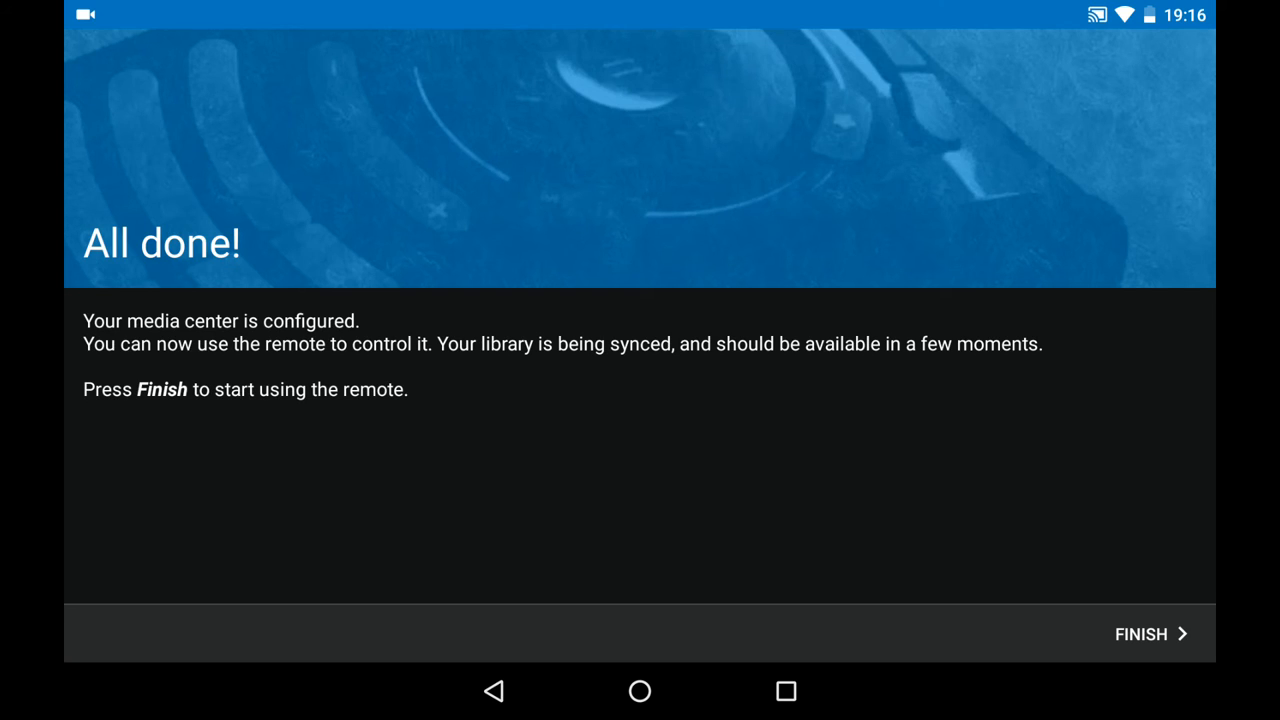
- Finish setup and show HTPC's synced movie library
{"action": "left_click", "coordinate": [1140, 634]}
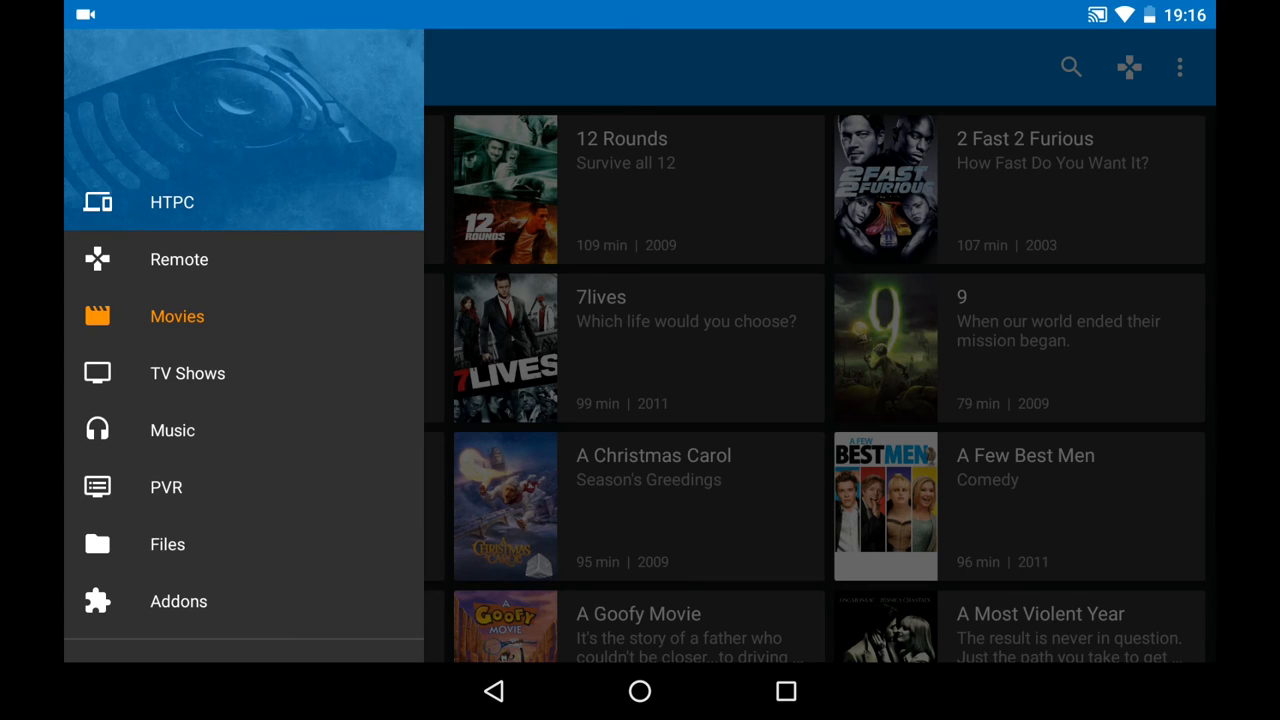
{"action": "left_click", "coordinate": [178, 259]}
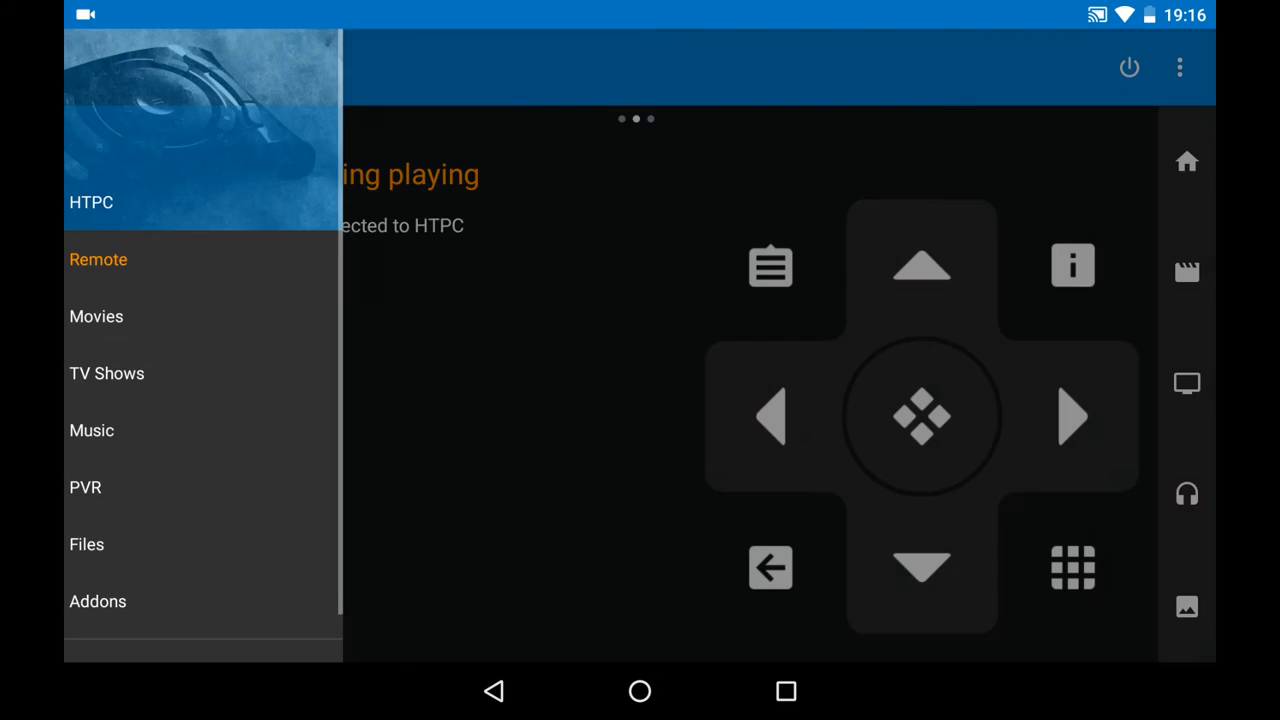
{"action": "left_click", "coordinate": [106, 373]}
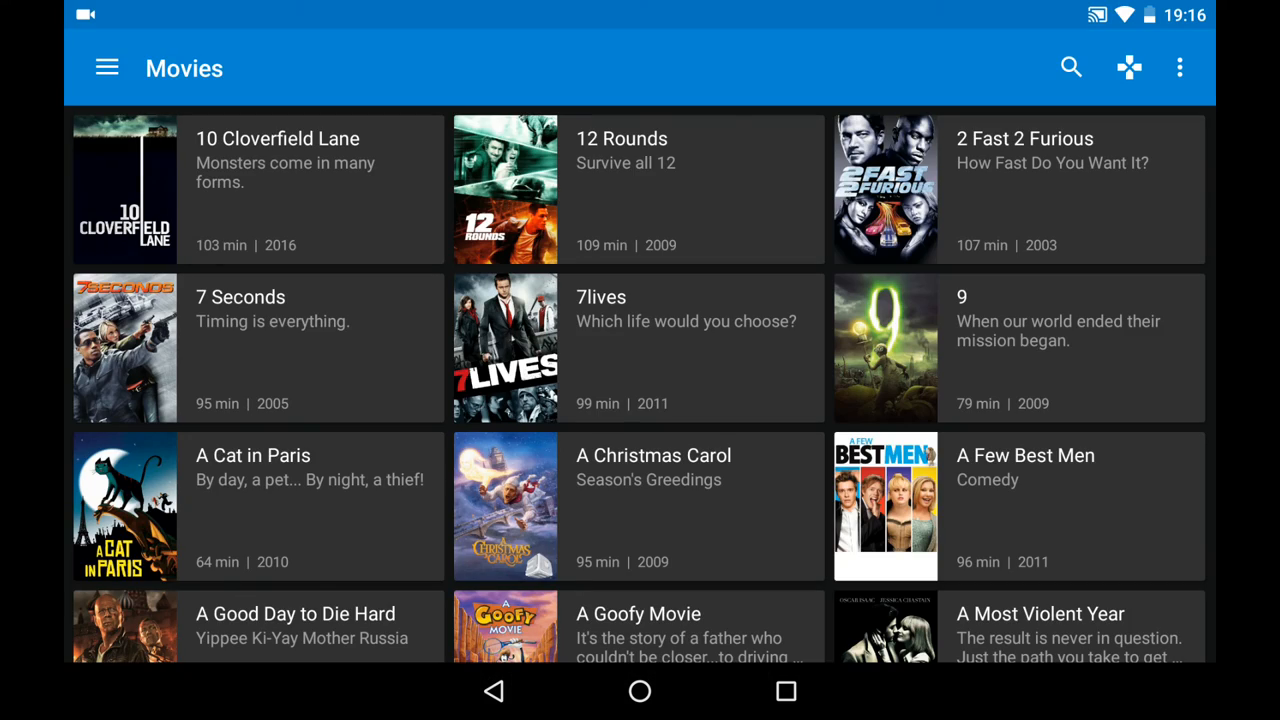
{"action": "left_click", "coordinate": [106, 67]}
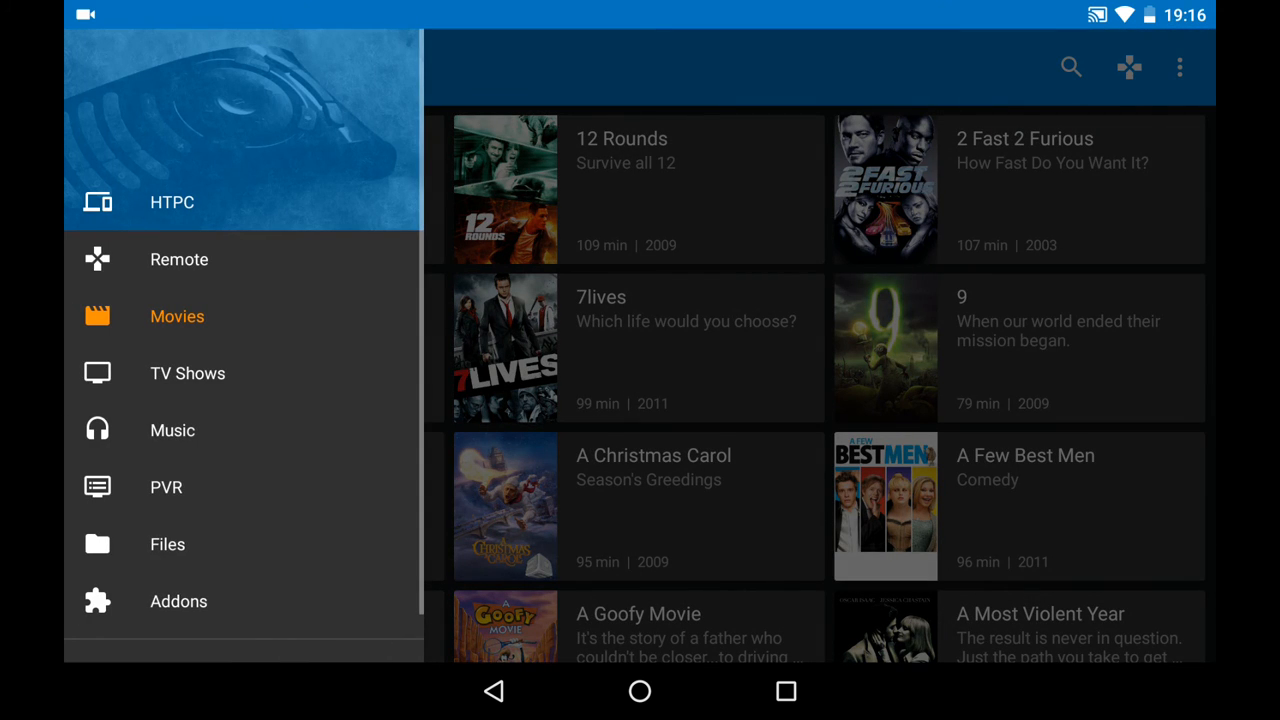